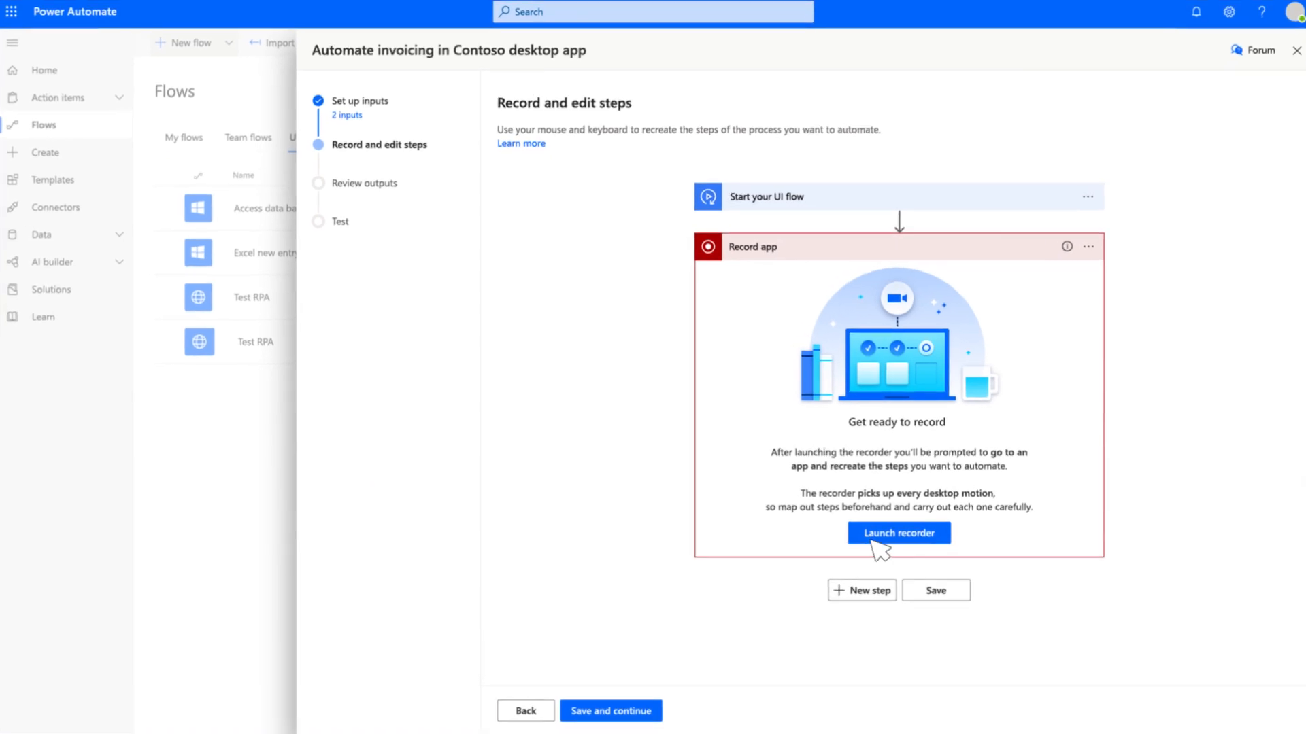
# Launch the recorder for the 'Automate invoicing in Contoso desktop app' UI flow
pyautogui.click(898, 533)
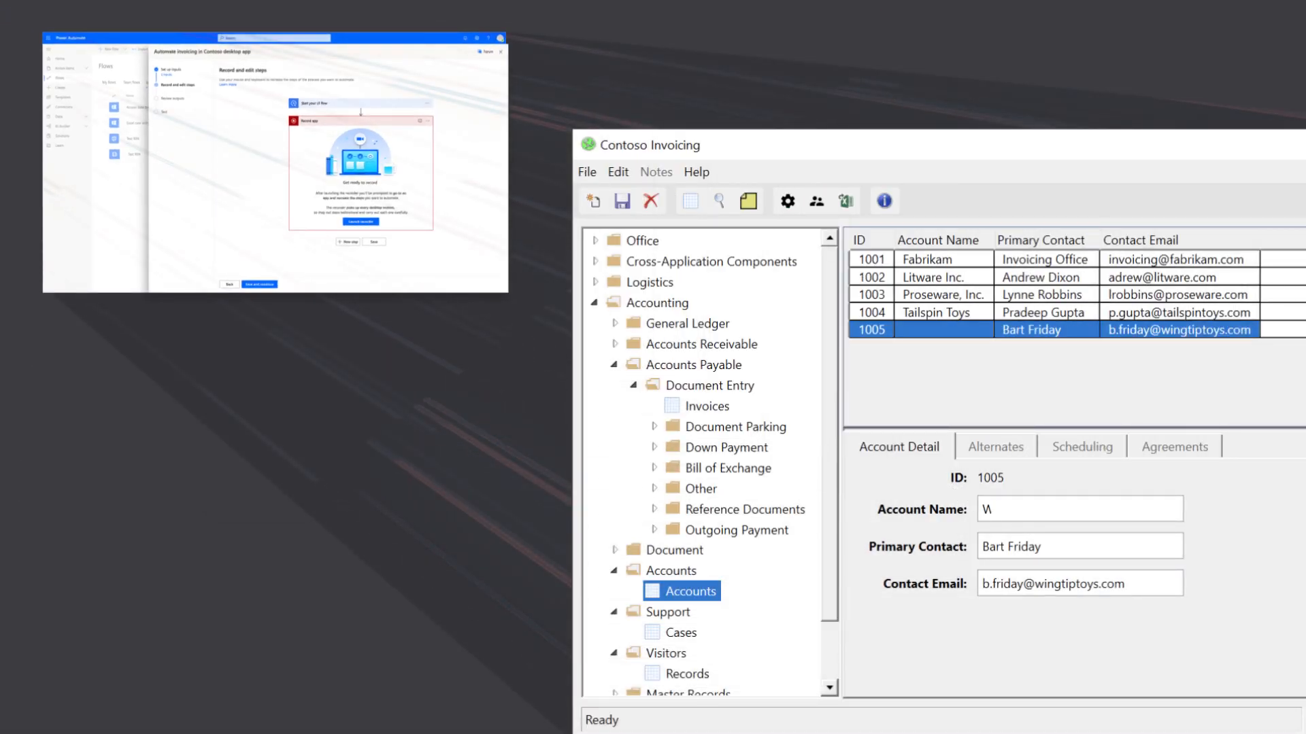